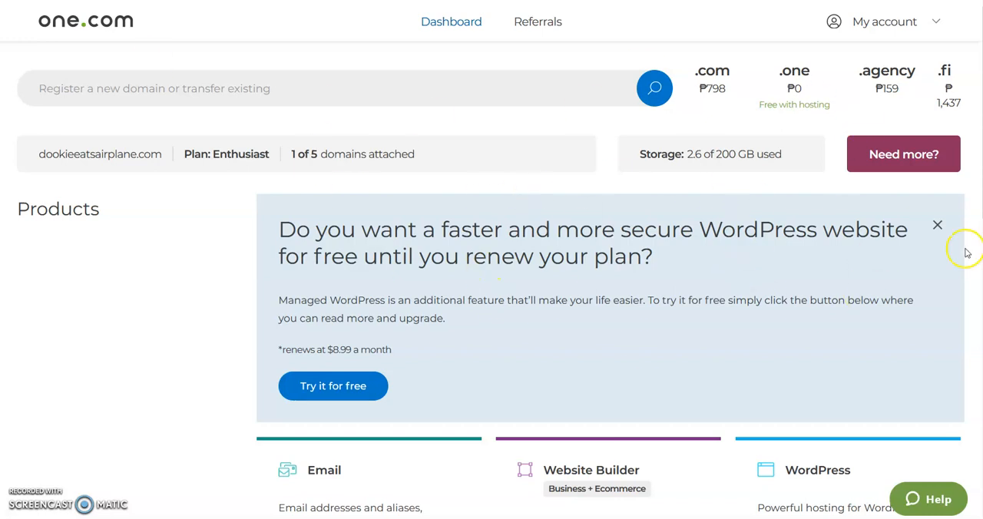
pyautogui.moveTo(968, 252)
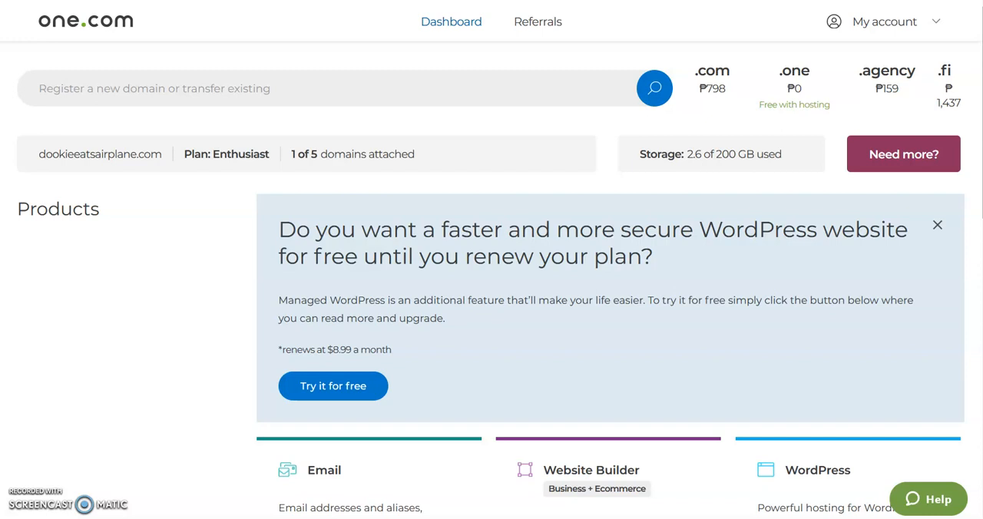
pyautogui.moveTo(203, 193)
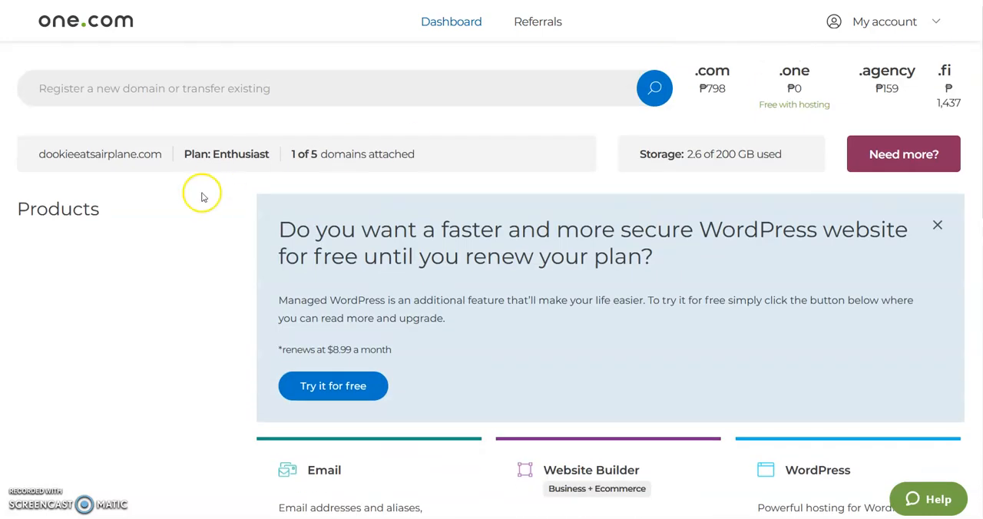
pyautogui.moveTo(614, 141)
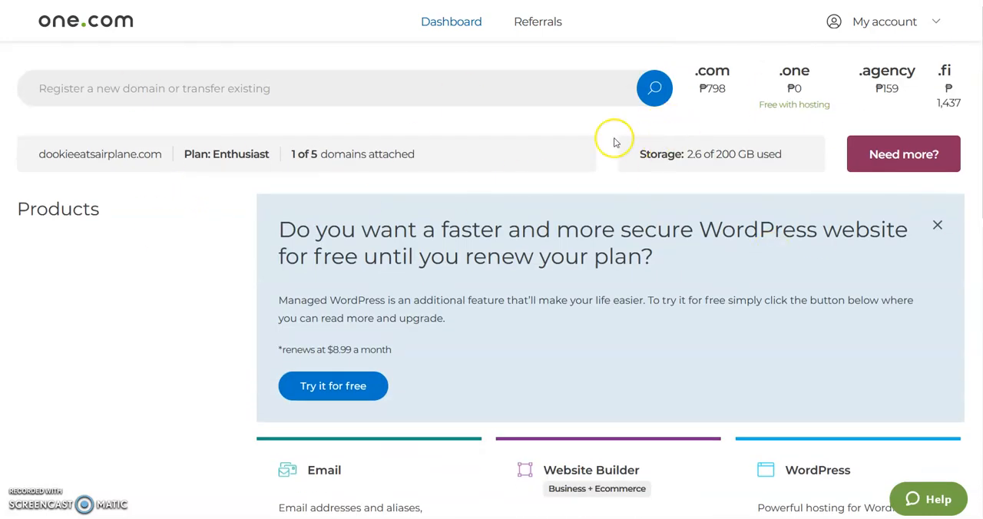
pyautogui.moveTo(409, 43)
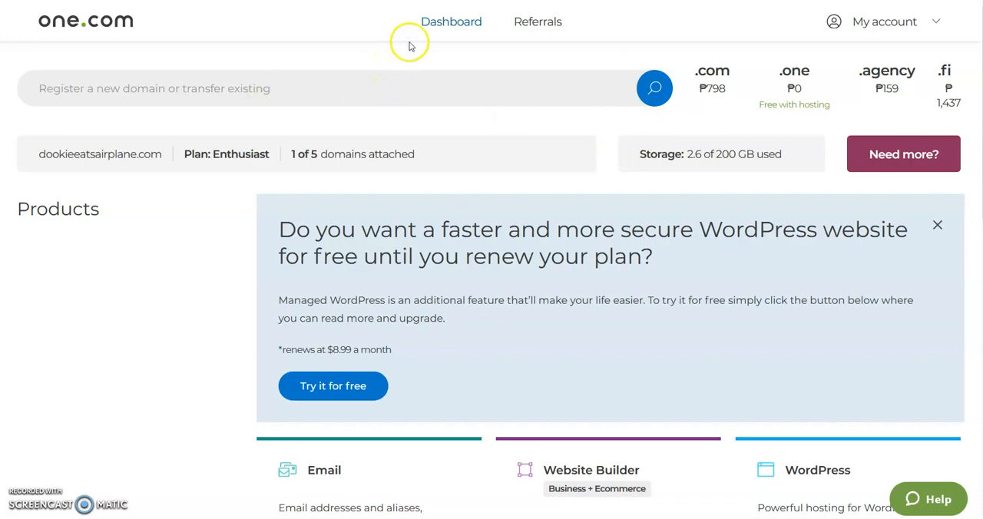
pyautogui.moveTo(408, 44)
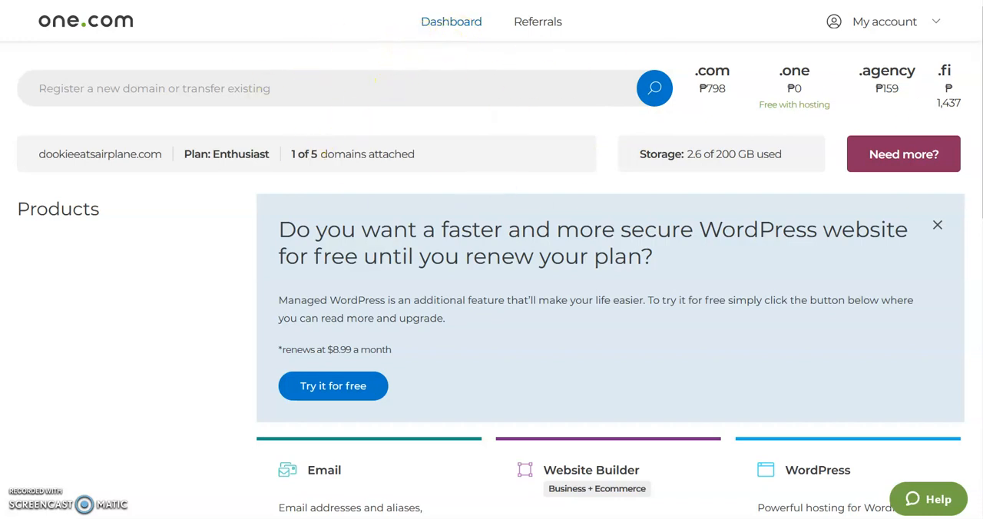
# Scroll the dashboard down to the Services section with Advanced settings
pyautogui.scroll(-3)
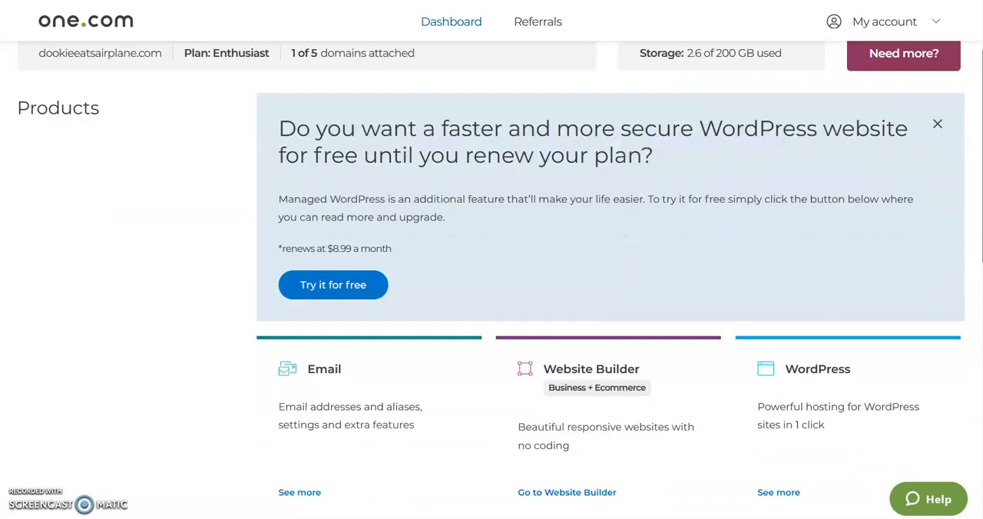
pyautogui.scroll(-3)
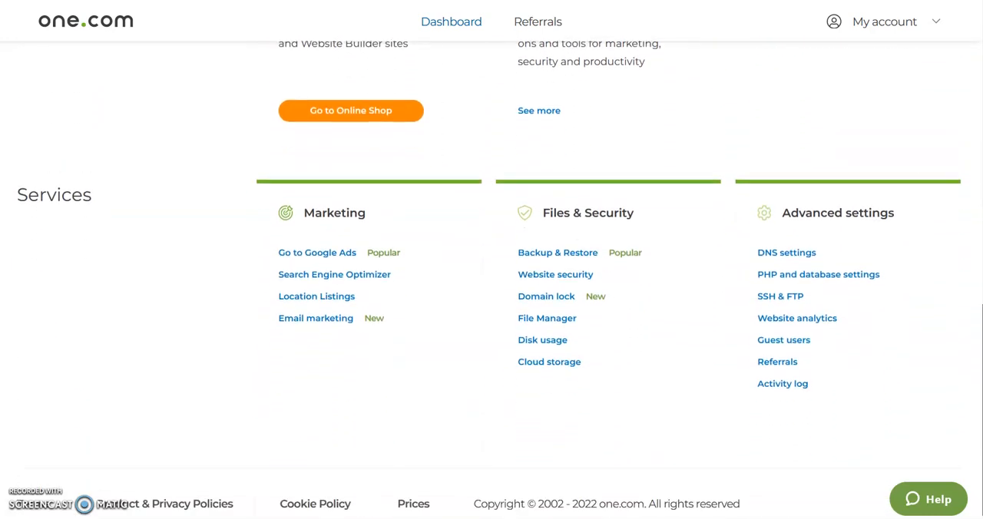
pyautogui.moveTo(796, 212)
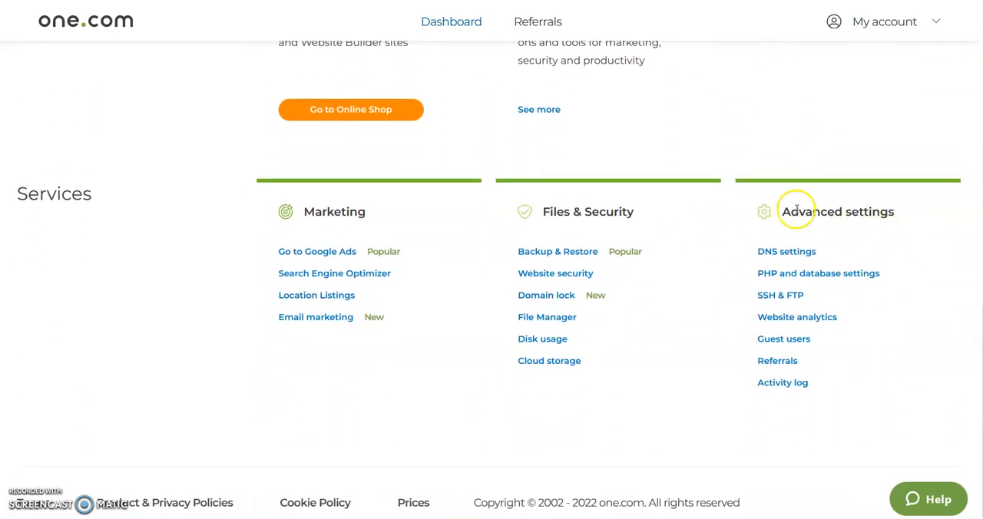
pyautogui.moveTo(786, 252)
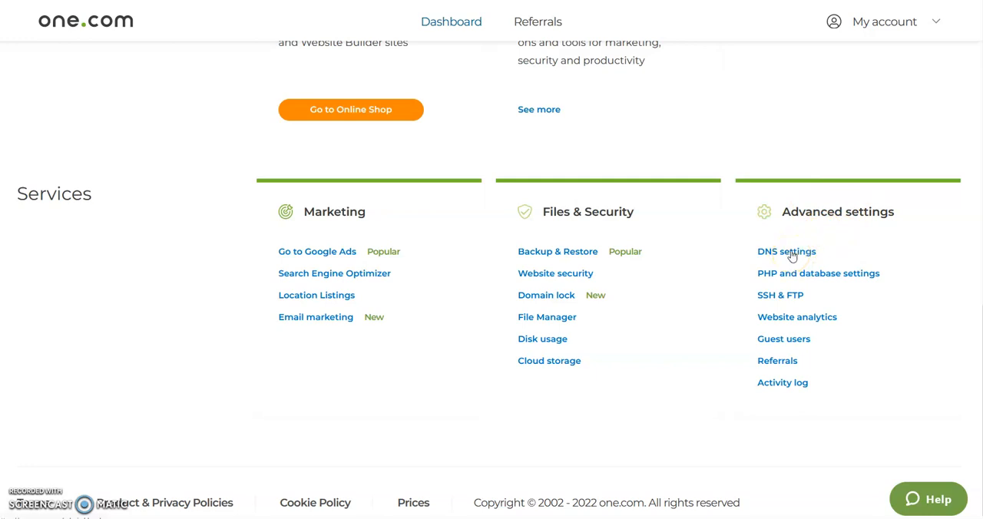
# Go to the domain's DNS settings and show the Name servers tab options
pyautogui.click(787, 252)
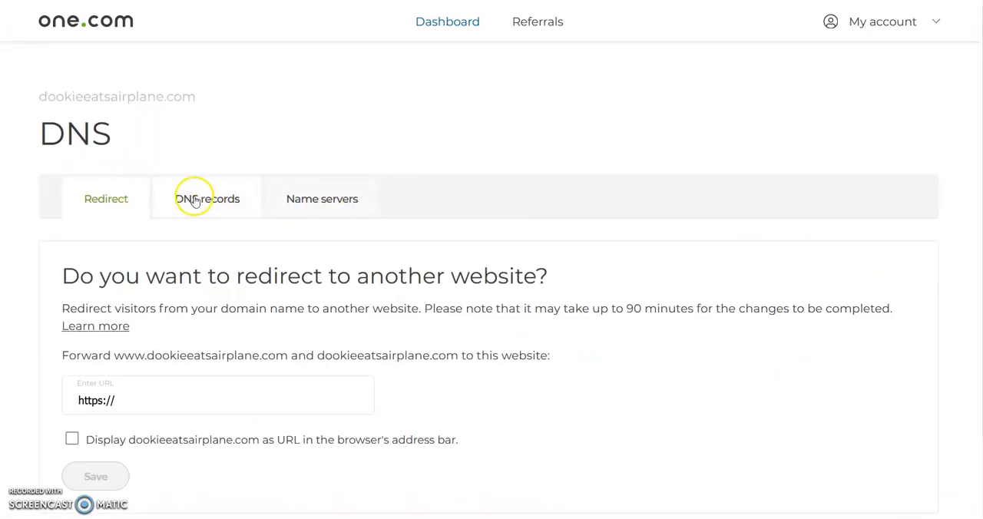
pyautogui.click(322, 200)
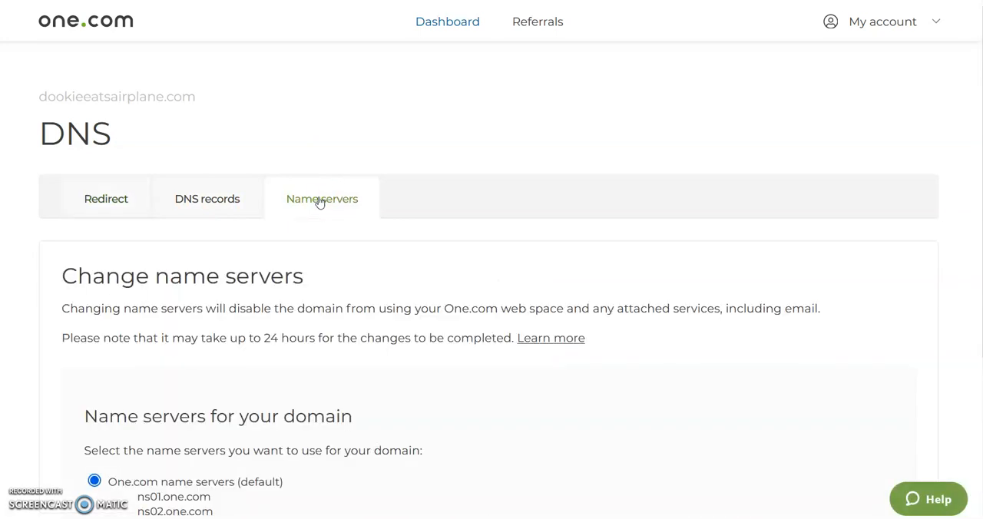
pyautogui.moveTo(705, 240)
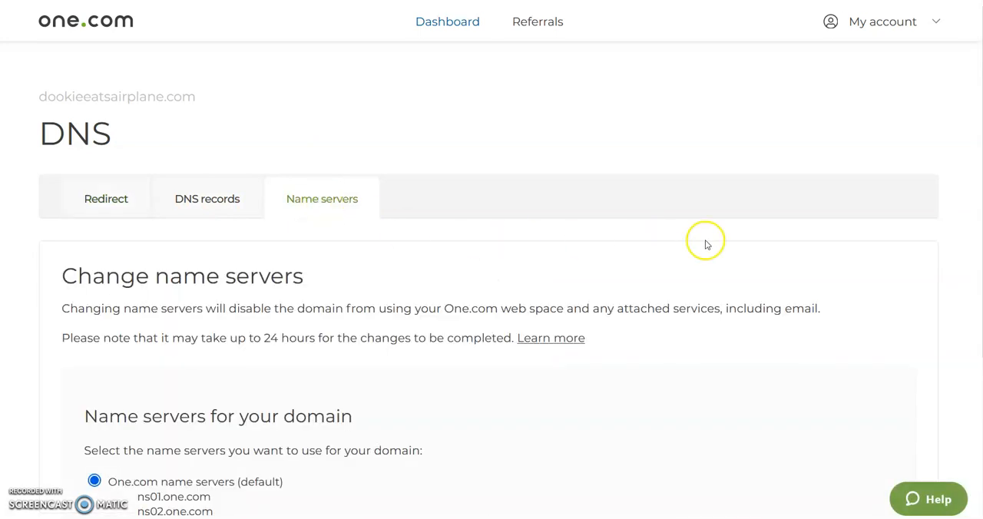
pyautogui.scroll(-3)
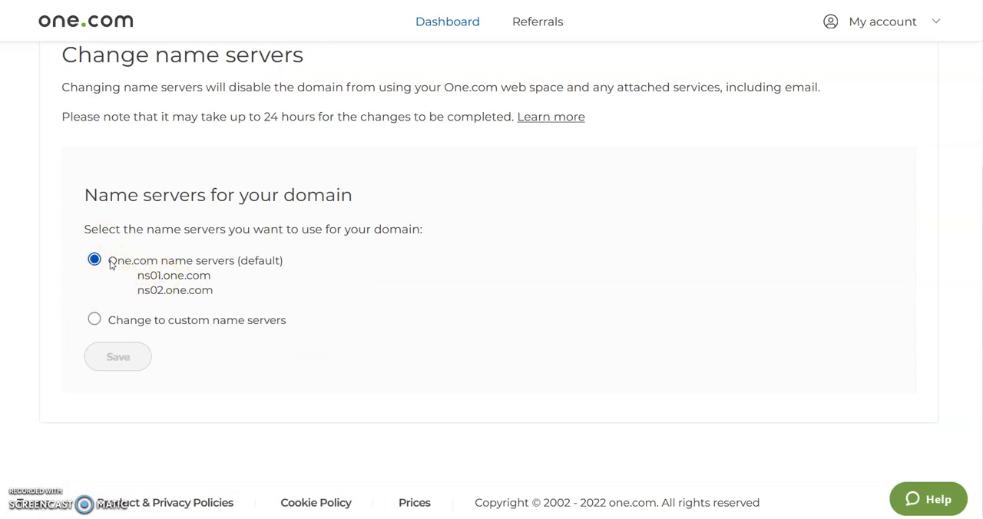
pyautogui.moveTo(69, 360)
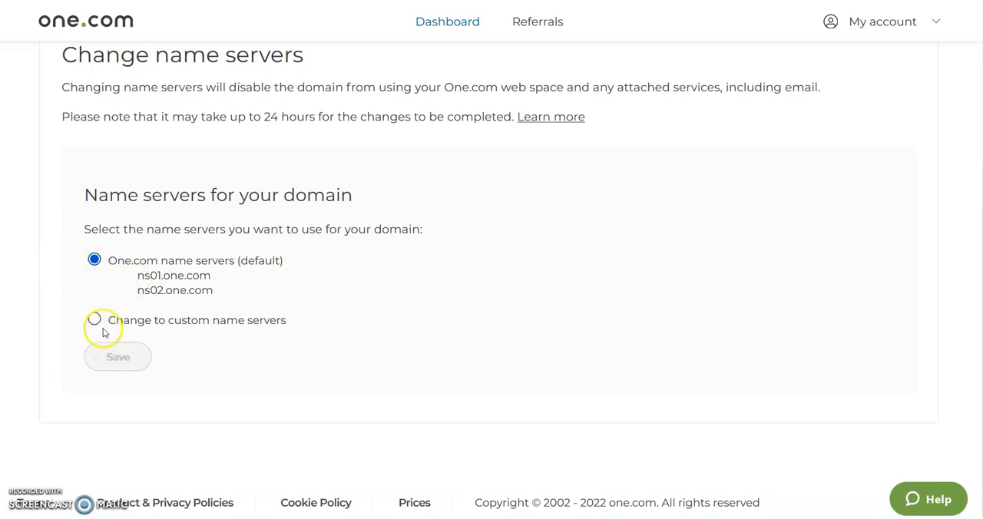
# Choose 'Change to custom name servers', revealing empty server fields
pyautogui.click(94, 319)
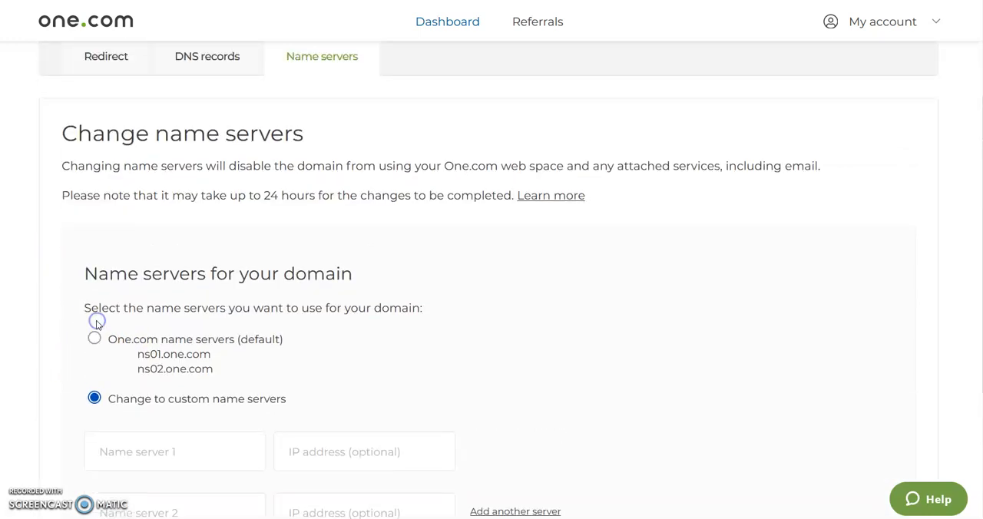
pyautogui.scroll(-3)
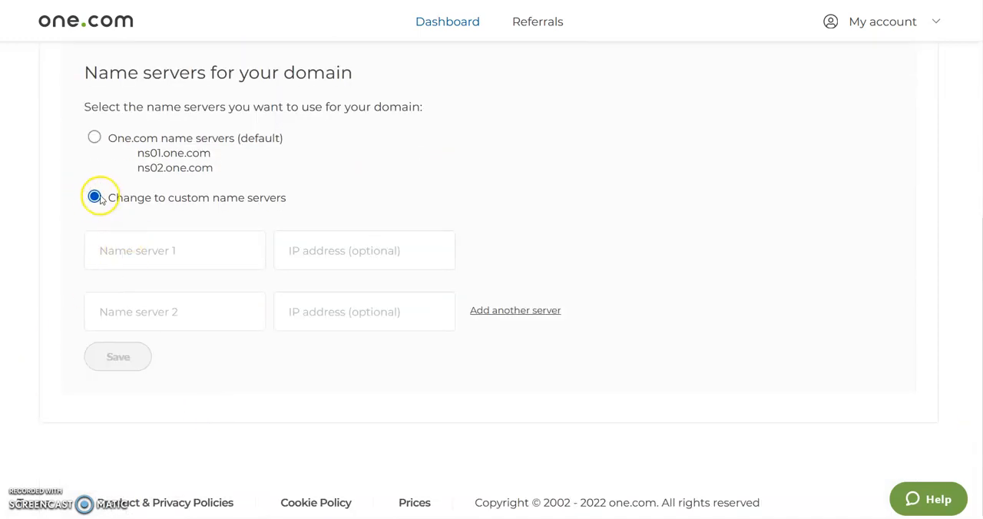
pyautogui.moveTo(195, 203)
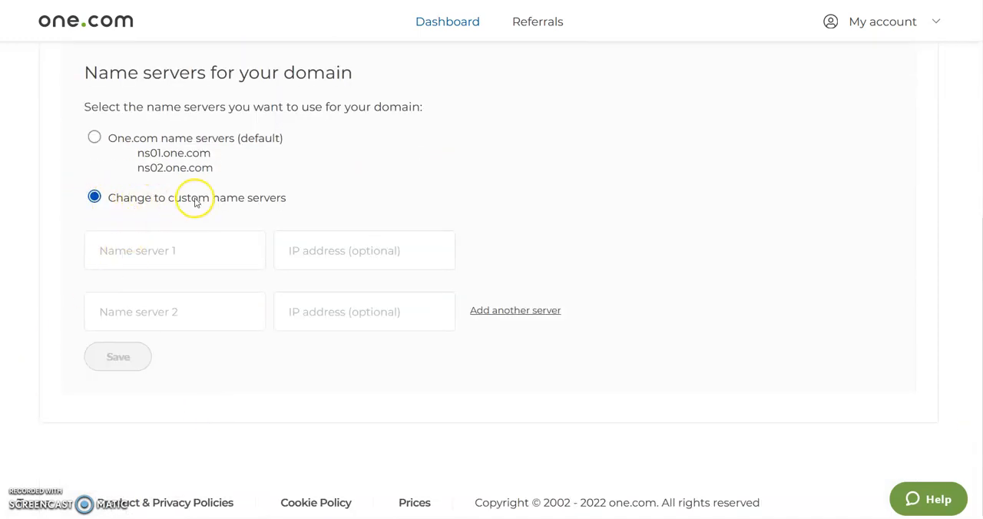
pyautogui.moveTo(279, 212)
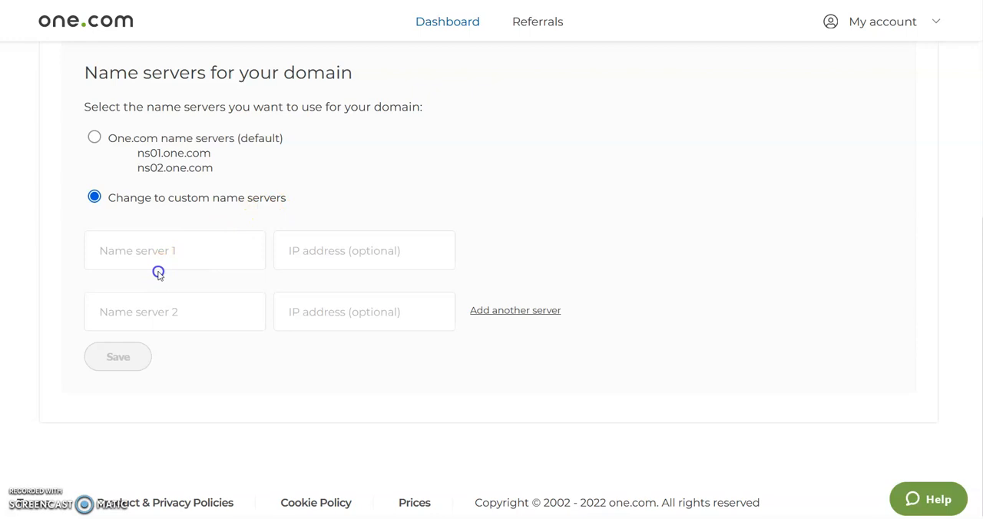
# Enter ns01.hostname.com as Name server 1
pyautogui.click(175, 251)
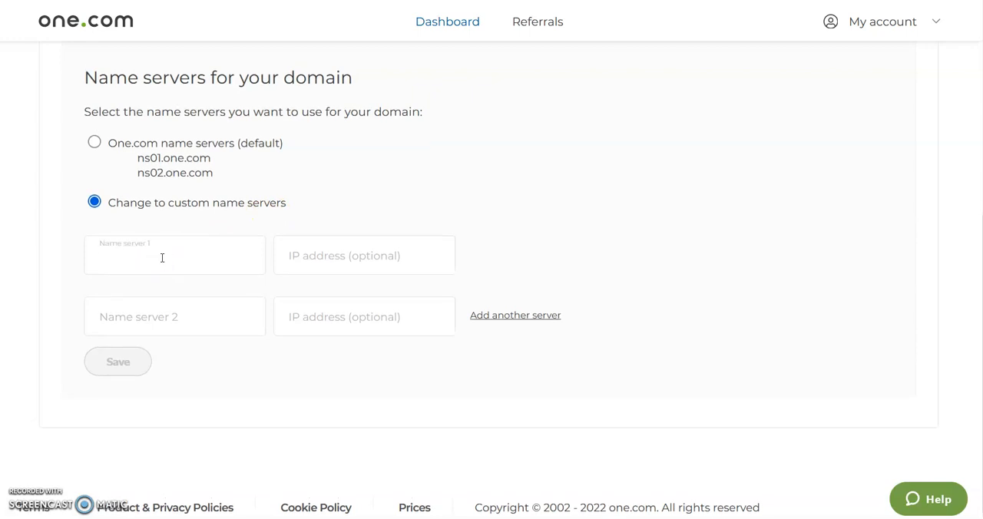
pyautogui.click(175, 255)
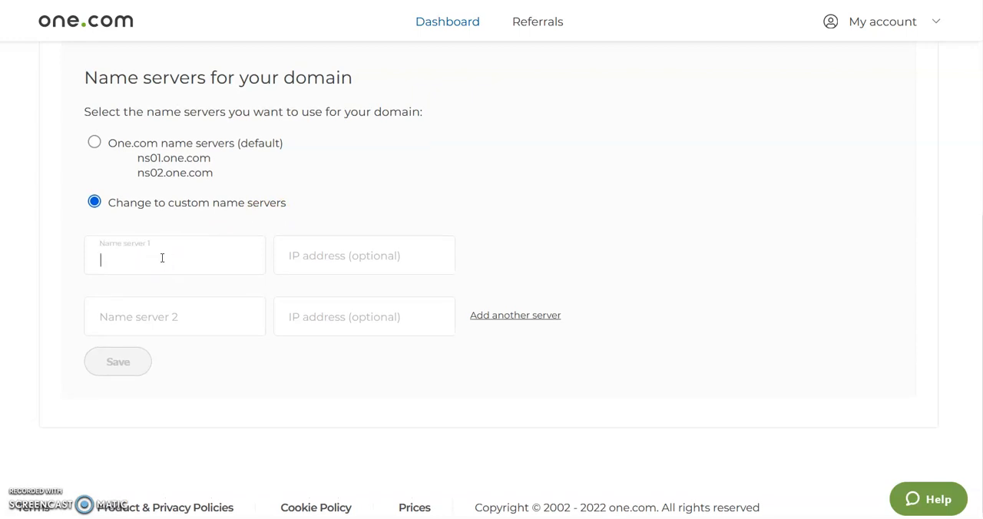
pyautogui.write('n')
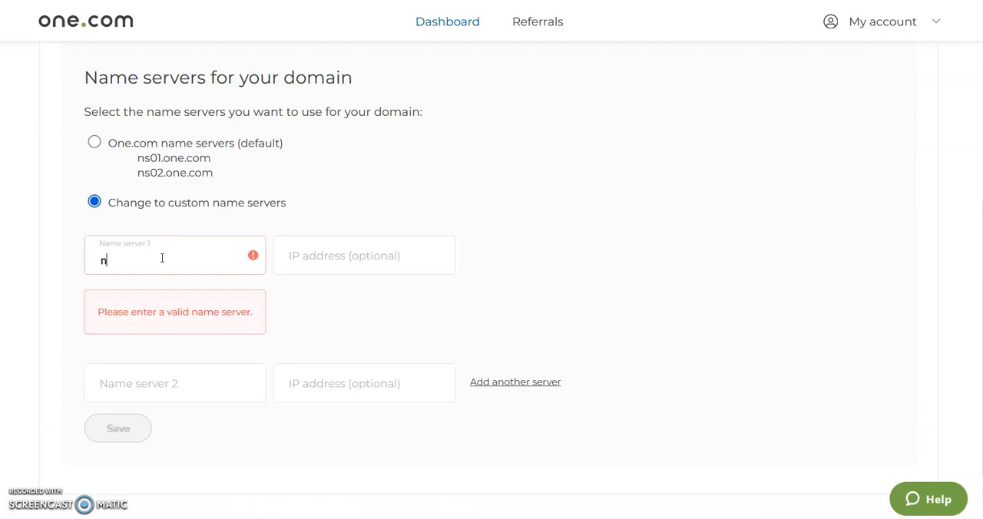
pyautogui.write('s')
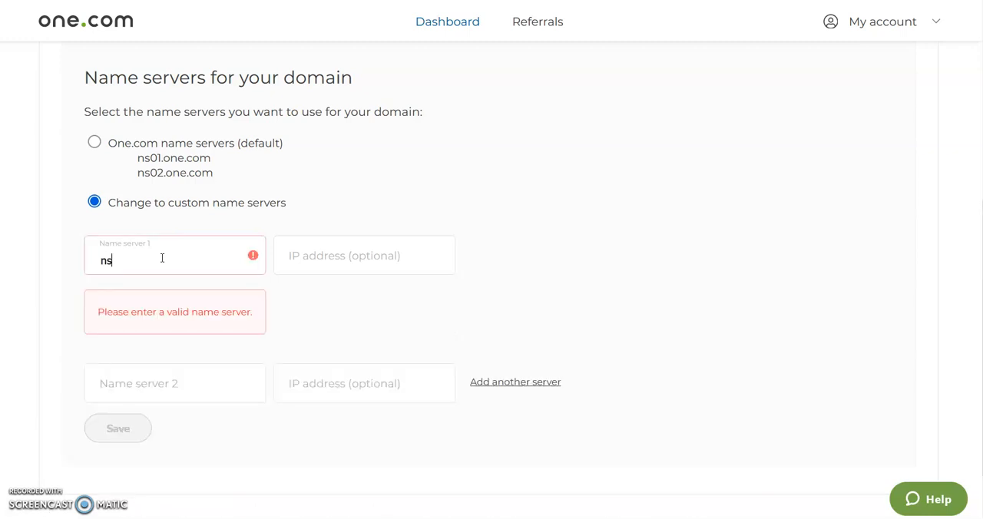
pyautogui.write('01')
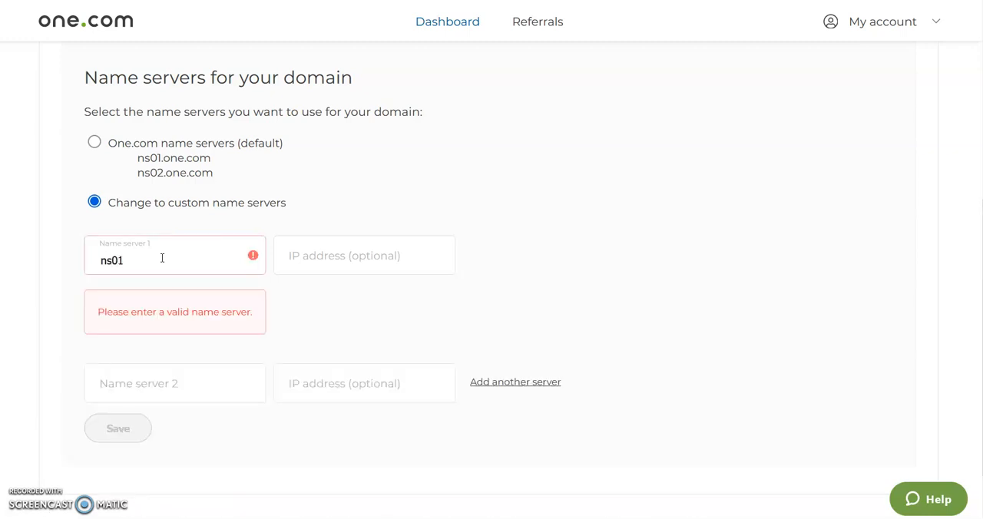
pyautogui.write('.')
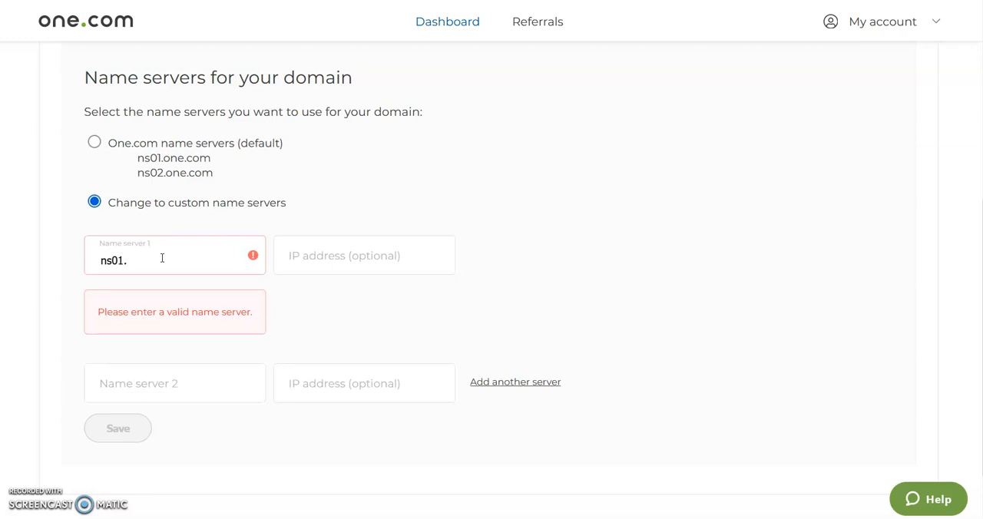
pyautogui.write('hostn')
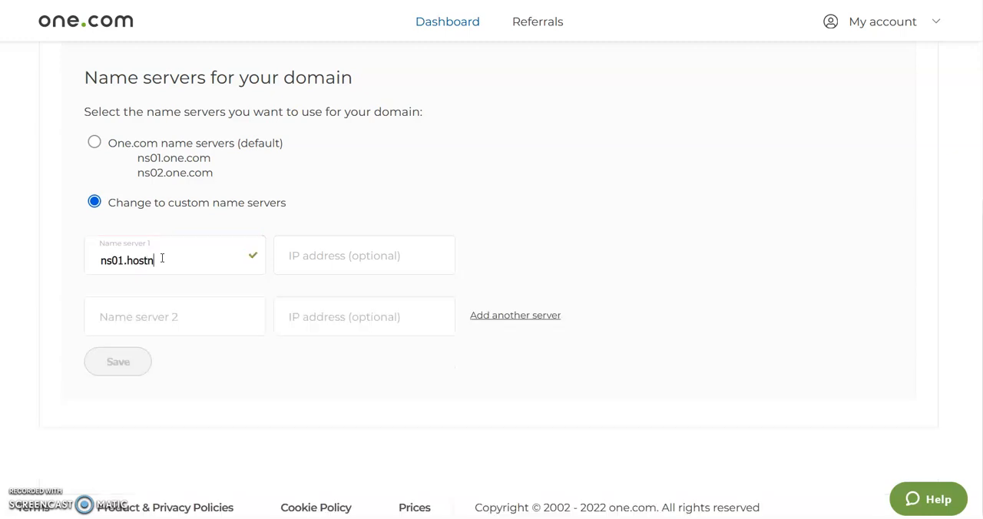
pyautogui.write('ame.com')
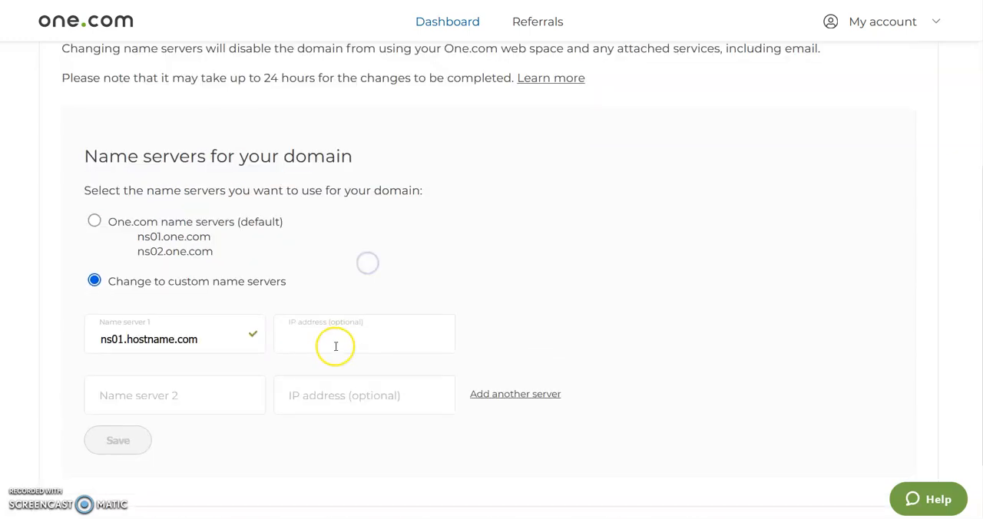
# Begin entering the second name server, reaching 'ns02.h' so far
pyautogui.write('ns')
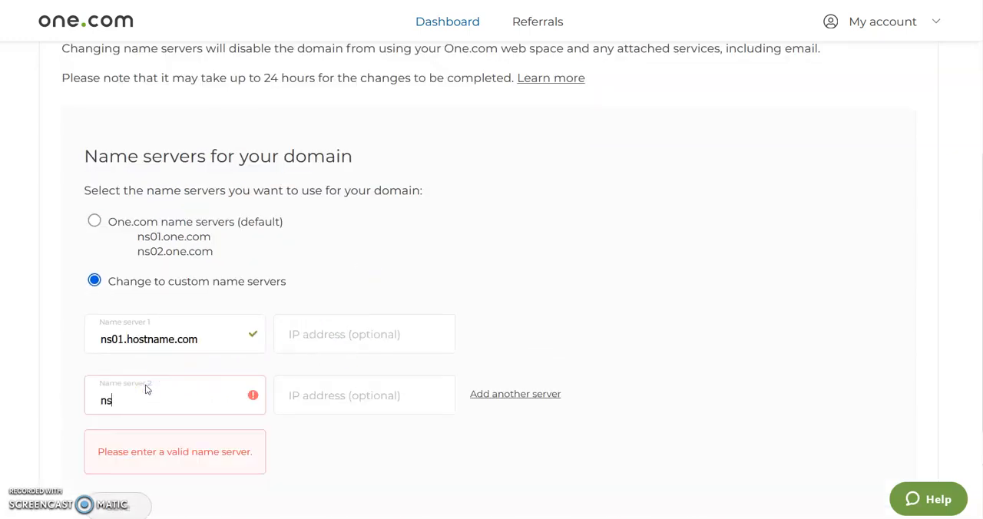
pyautogui.write('02')
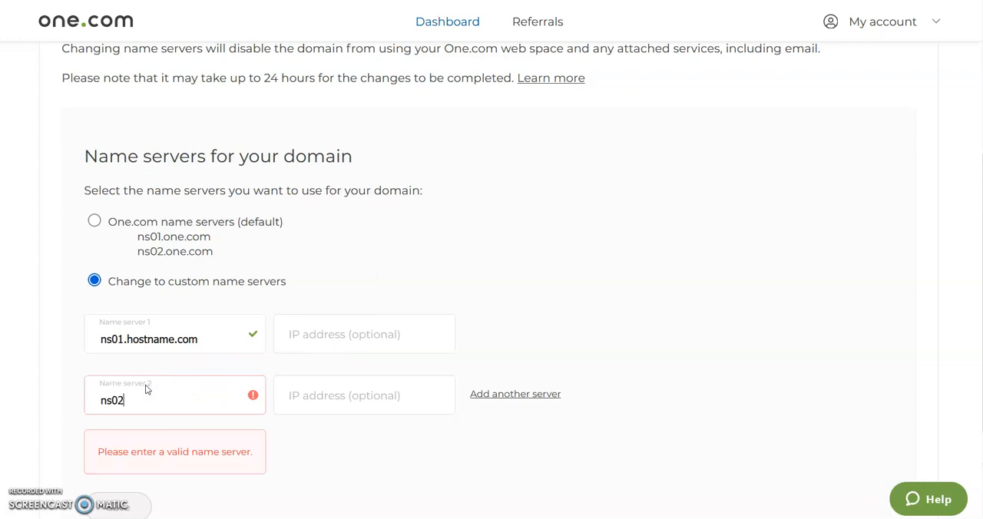
pyautogui.write('.h')
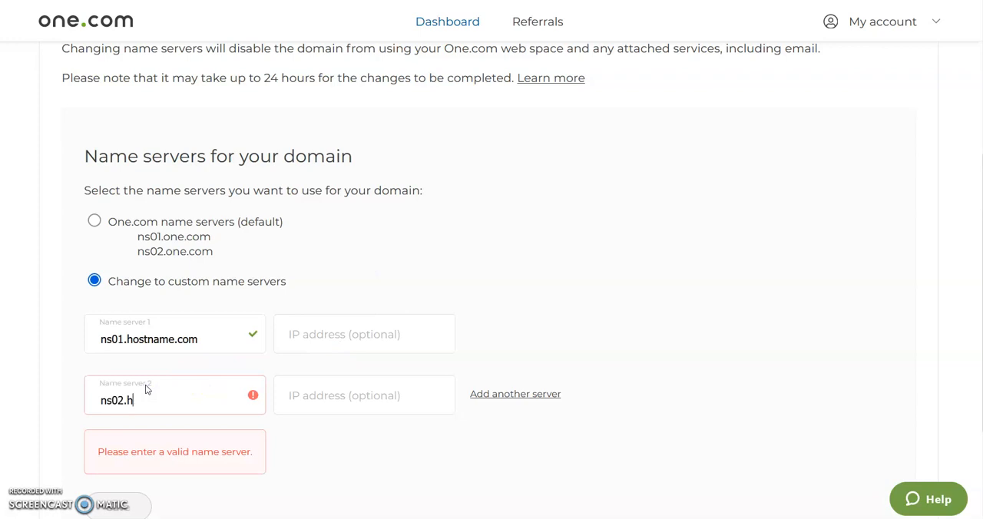